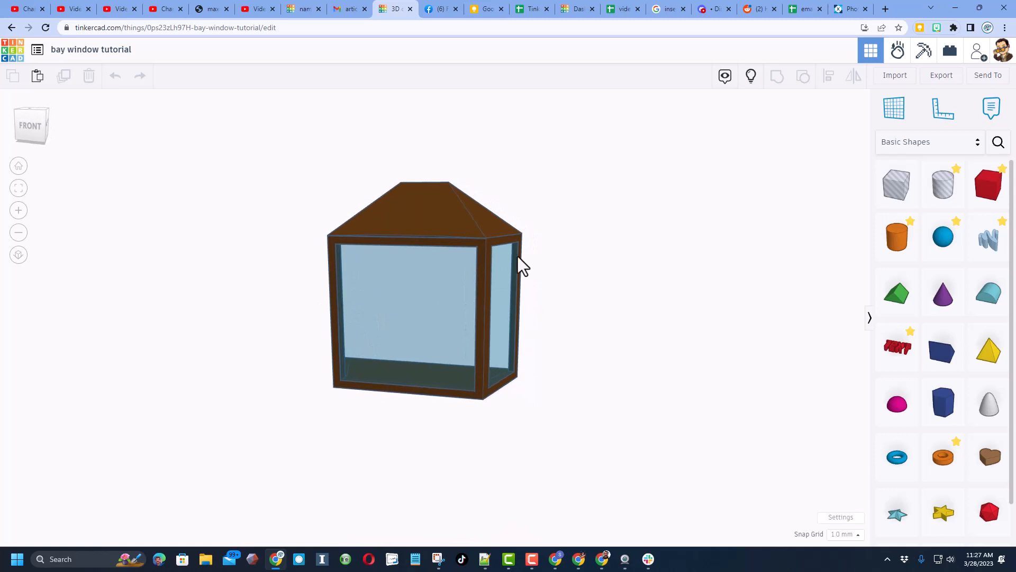
pyautogui.moveTo(602, 284)
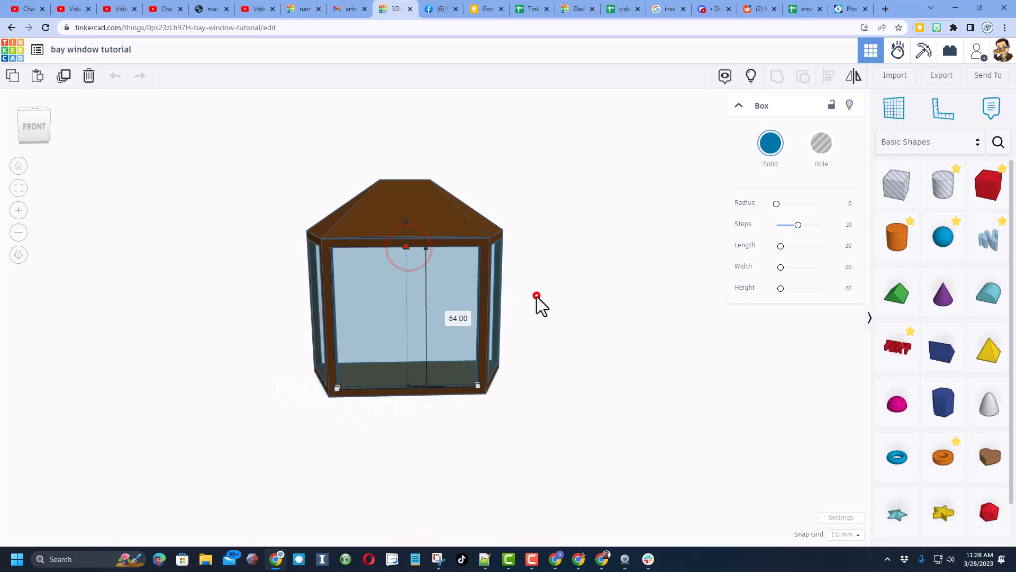
# Add a box and resize it into a thin black panel beside the bay window.
pyautogui.click(779, 272)
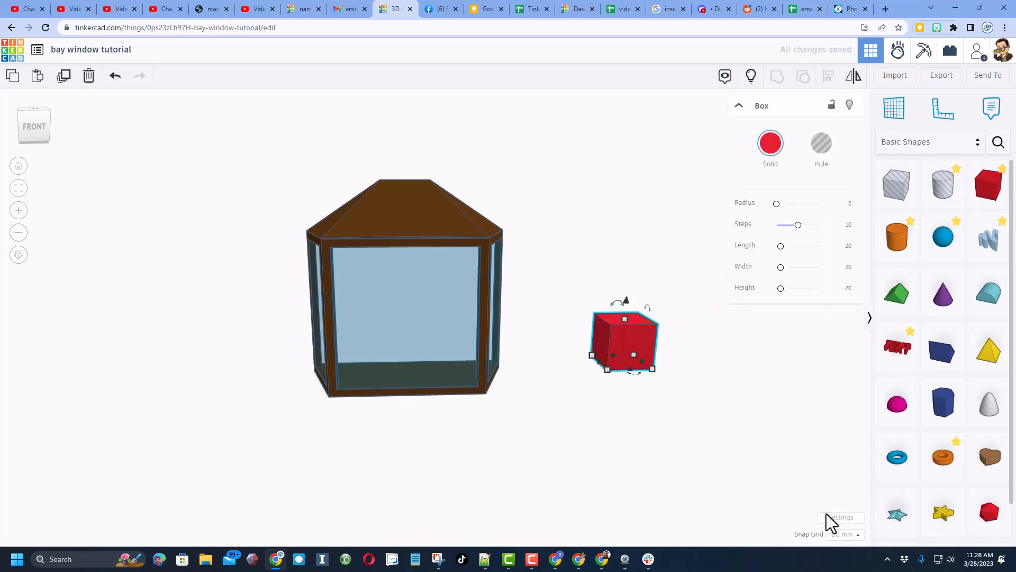
pyautogui.click(841, 517)
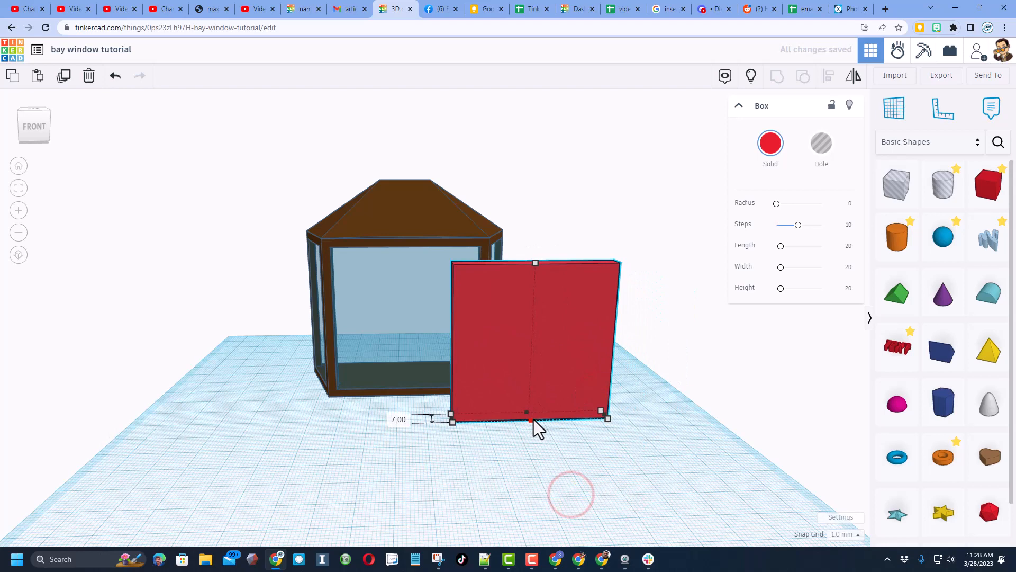
pyautogui.click(770, 144)
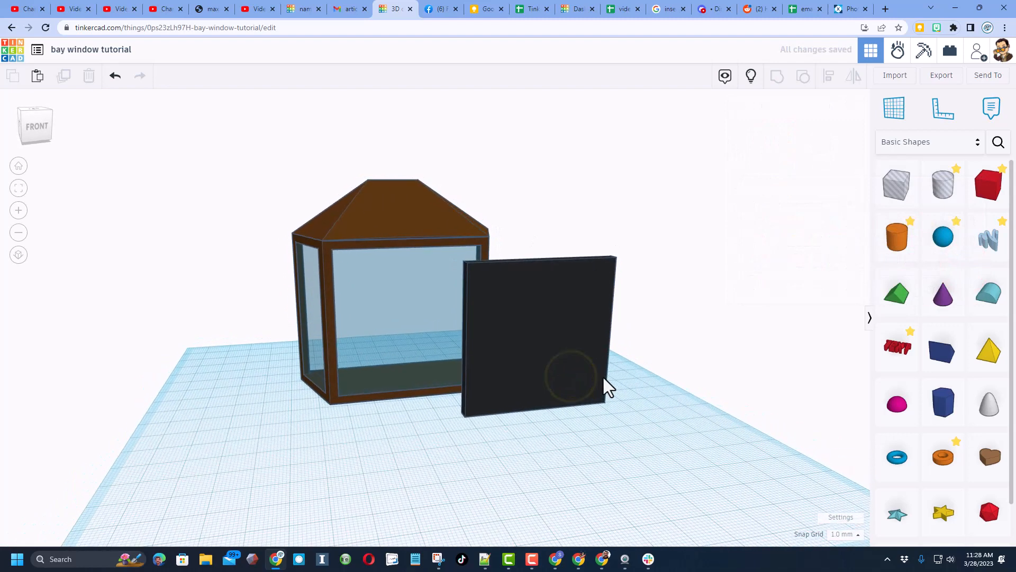
pyautogui.moveTo(897, 183)
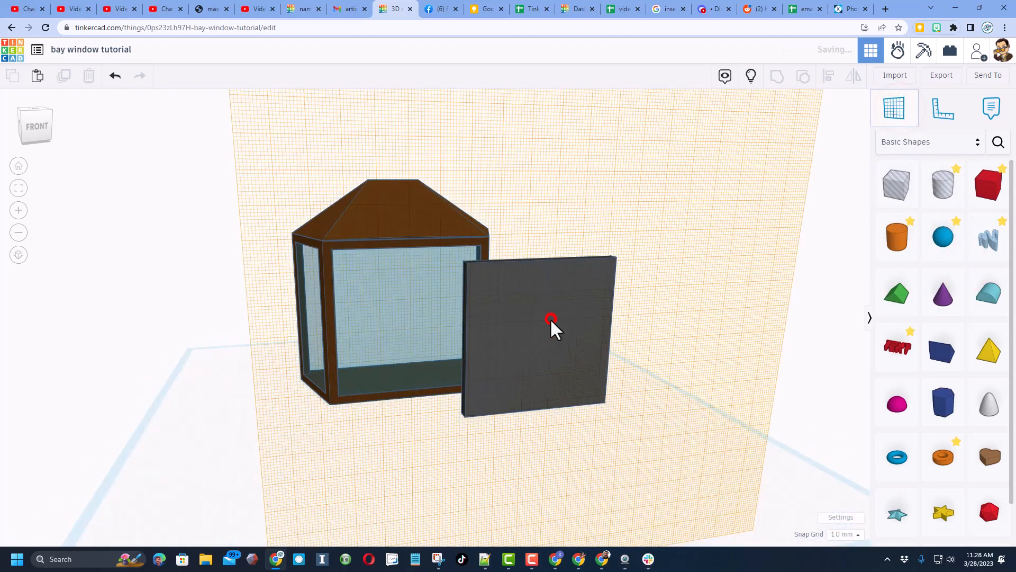
# Place a 'grid' square-column shape on the panel, adjusting its gap and size to cover it.
pyautogui.click(997, 141)
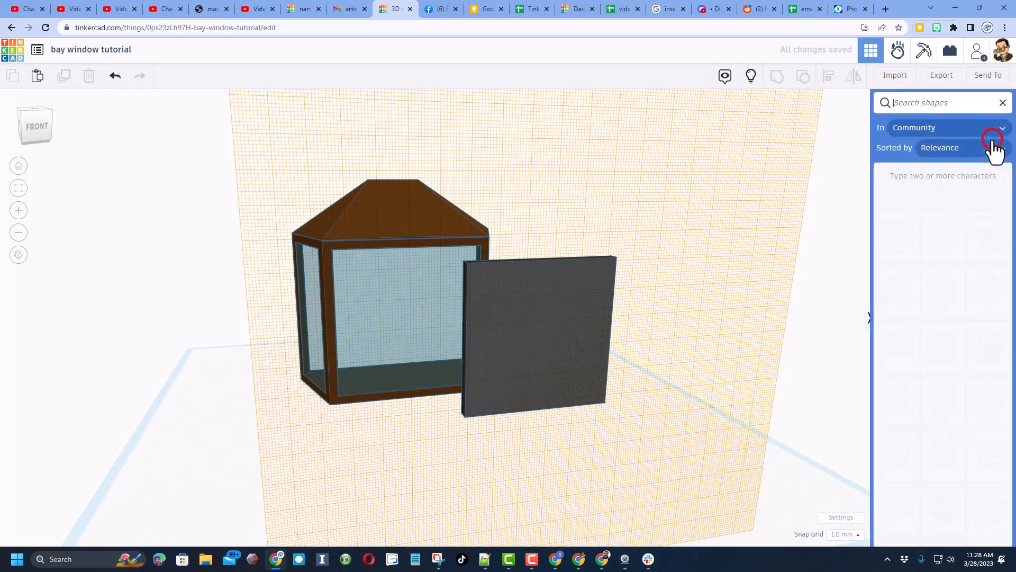
pyautogui.write('grid')
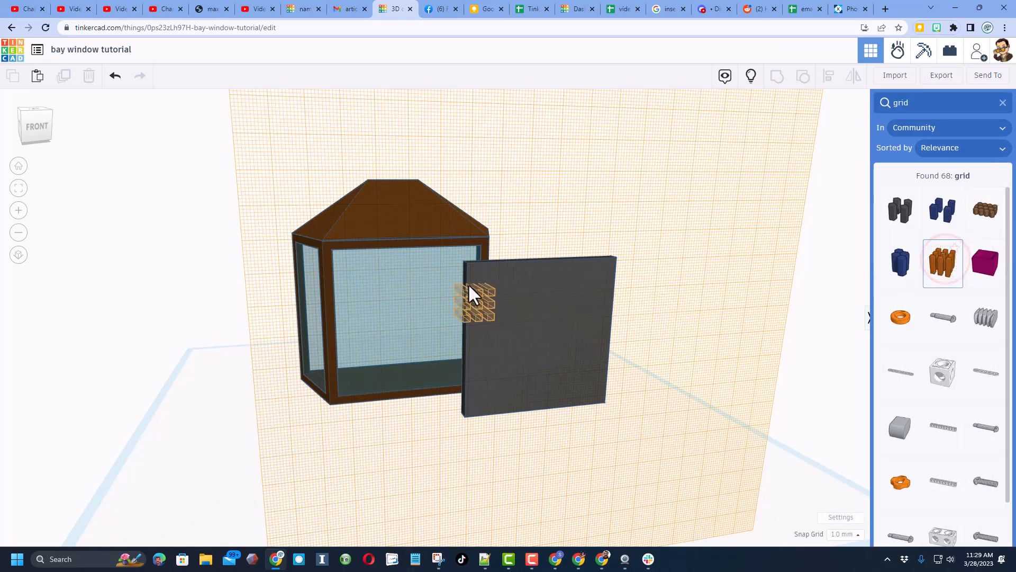
pyautogui.click(476, 298)
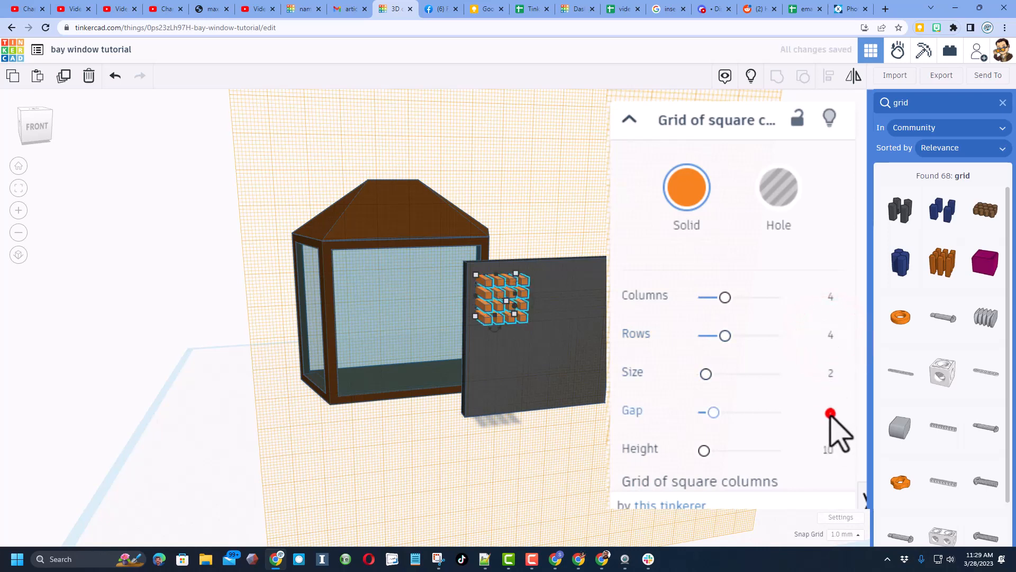
pyautogui.click(829, 415)
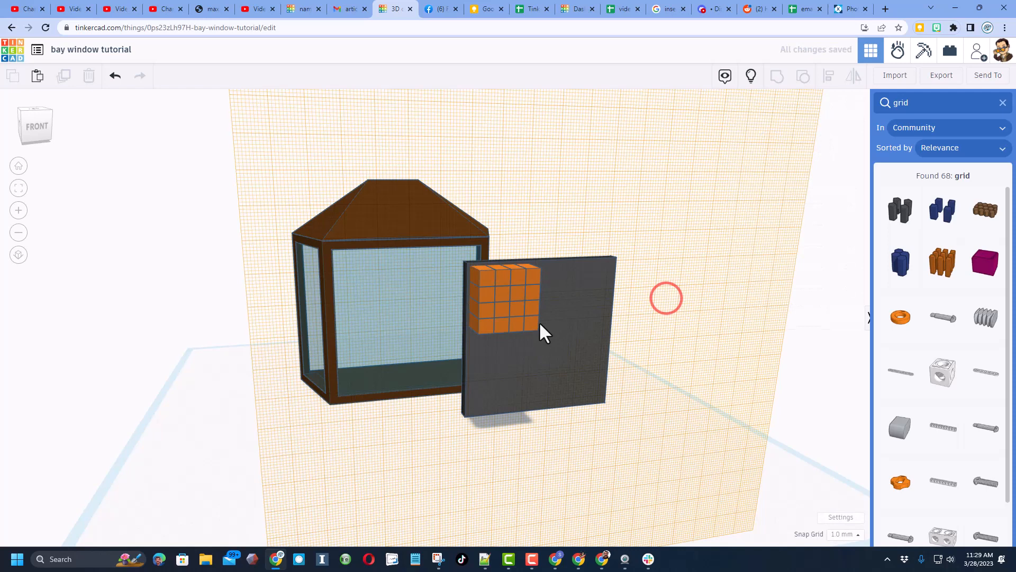
pyautogui.click(506, 298)
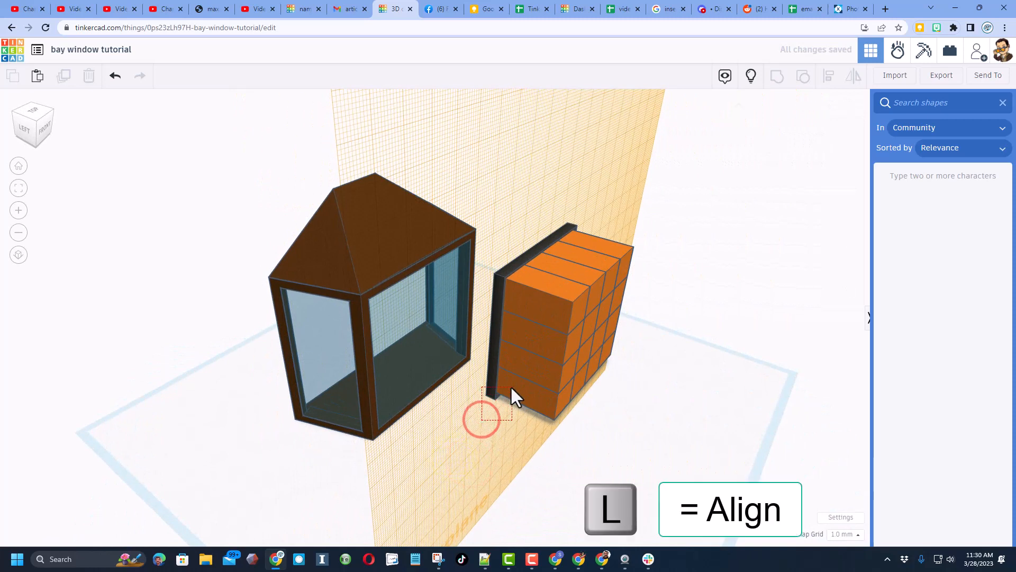
# Make the grid a hole, group it with the panel, and reset the workplane to the ground.
pyautogui.click(512, 392)
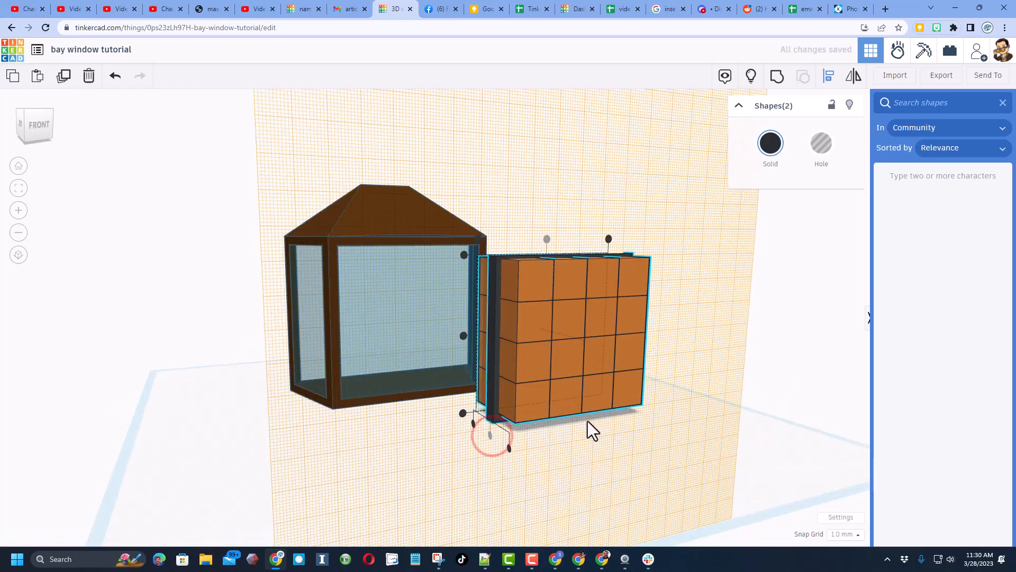
pyautogui.moveTo(463, 336)
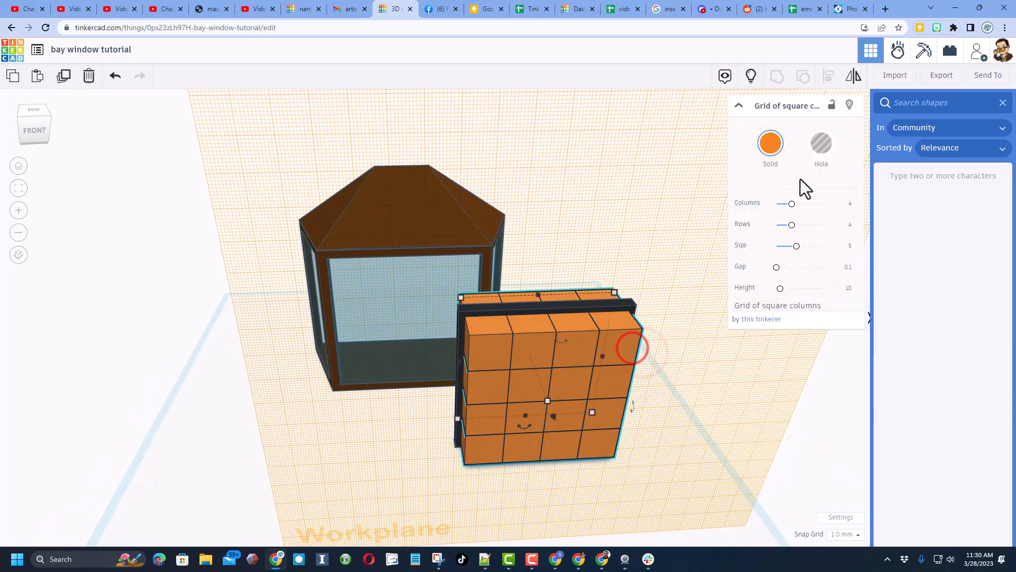
pyautogui.click(820, 142)
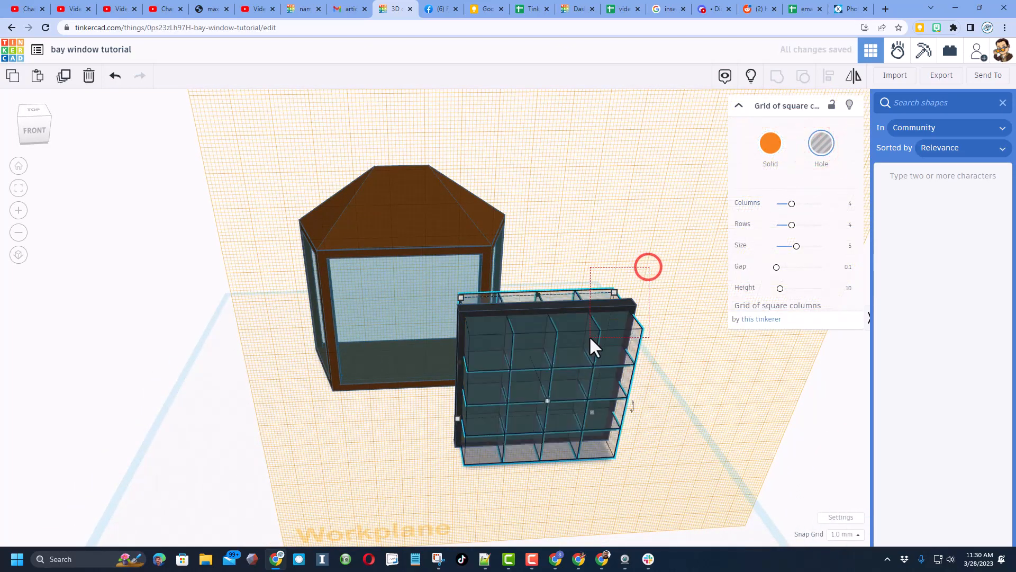
pyautogui.press('ctrl+g')
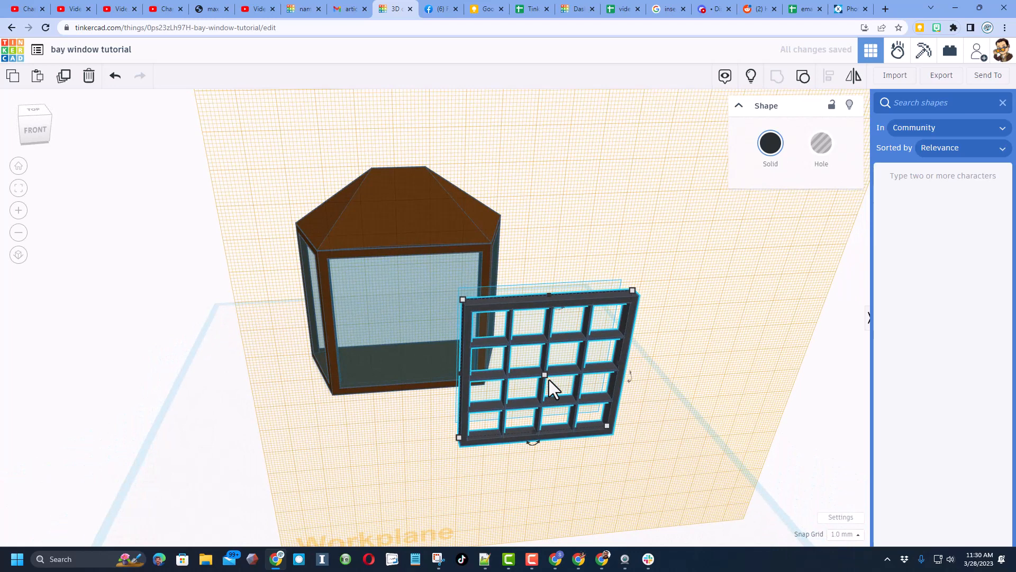
pyautogui.press('w')
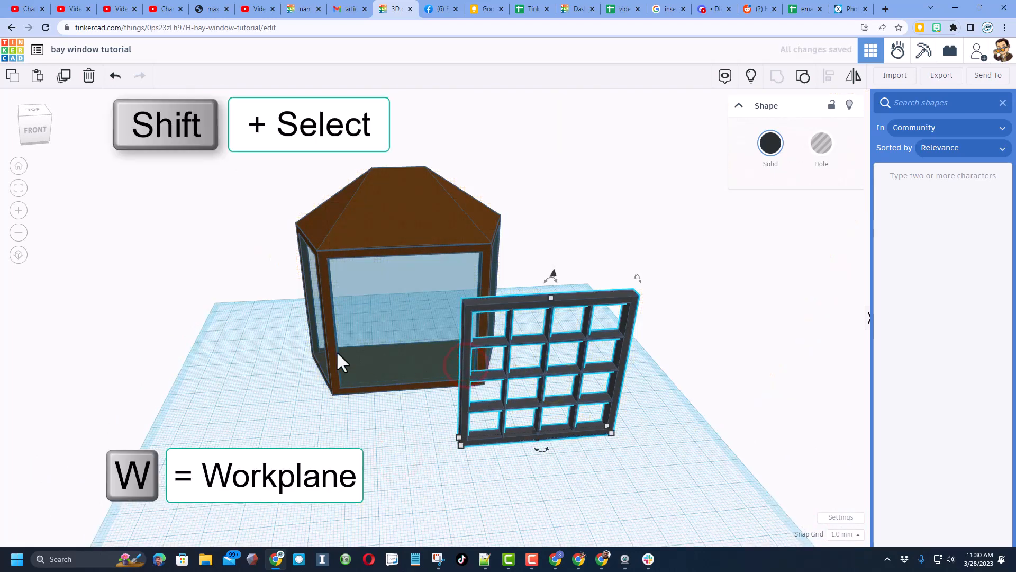
# Select the muntin frame with the window and position it on the side window.
pyautogui.click(353, 314)
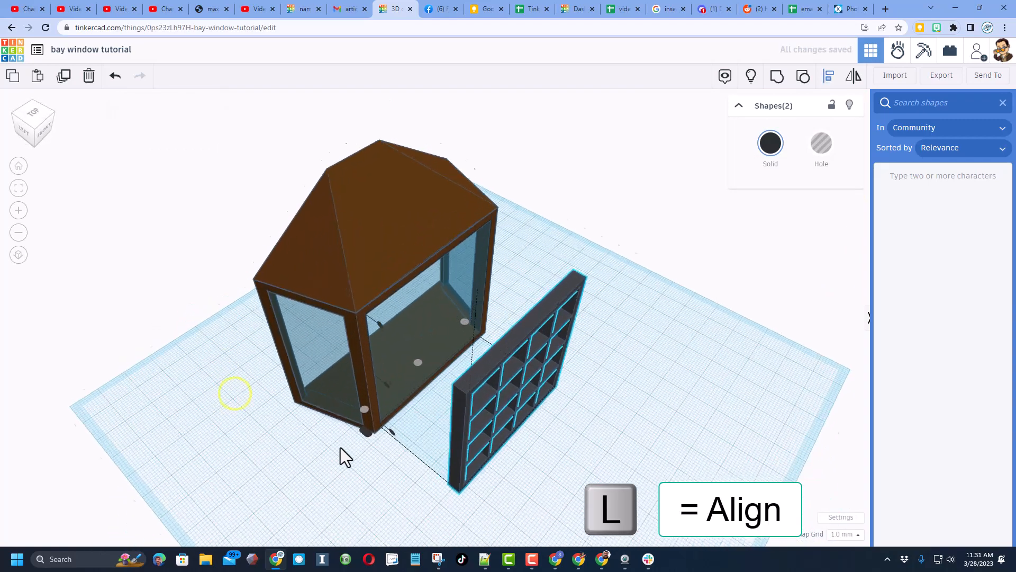
pyautogui.scroll(3)
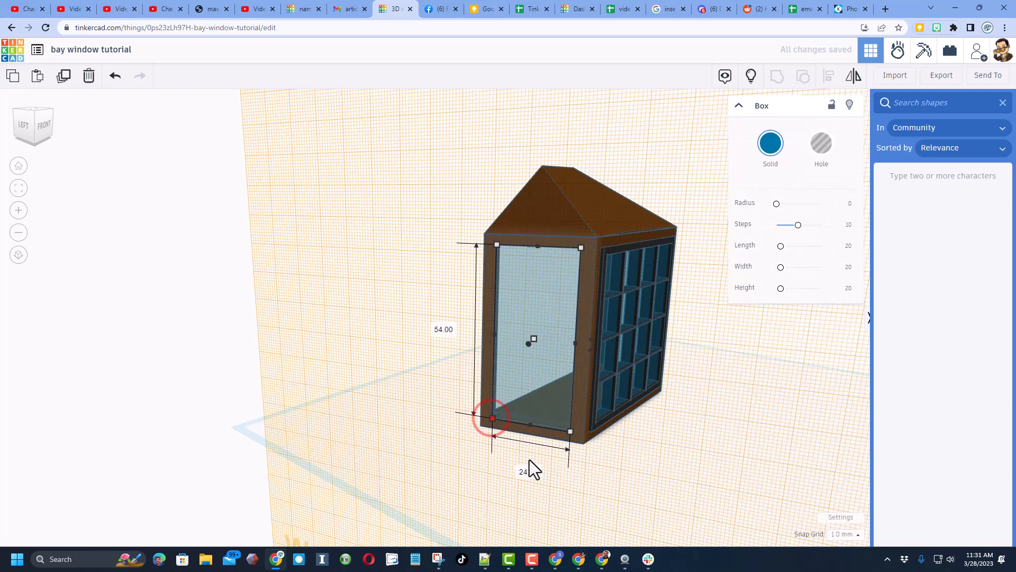
pyautogui.moveTo(676, 379)
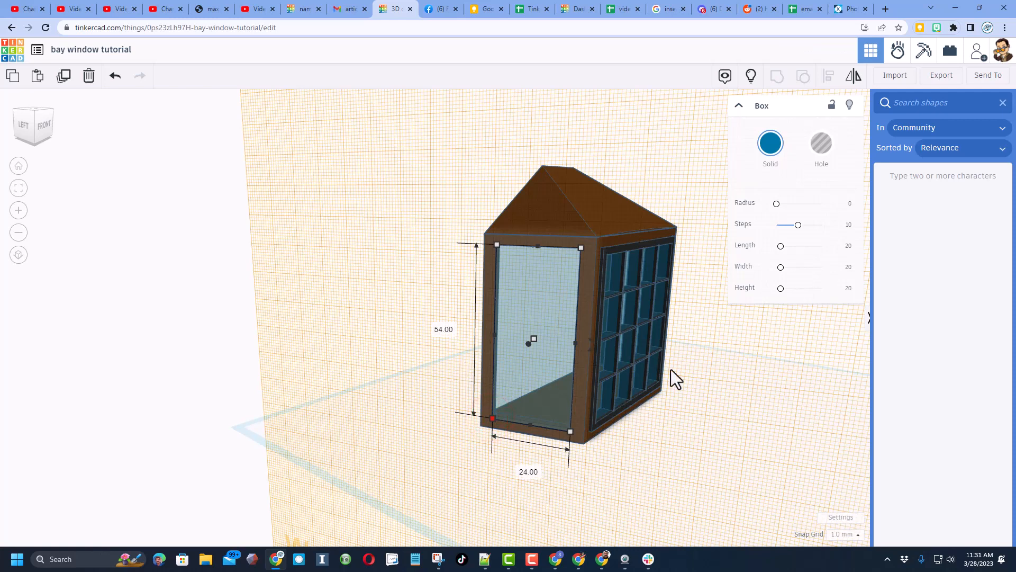
# Search 'gril' and set the square-column grid to Size 5 and Gap 0.1.
pyautogui.write('gril')
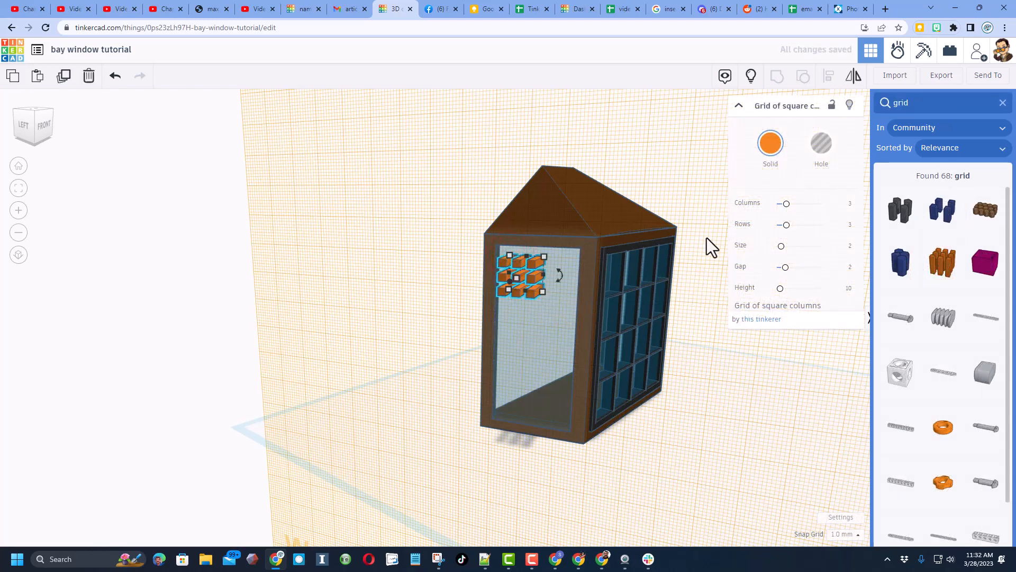
pyautogui.tripleClick(843, 205)
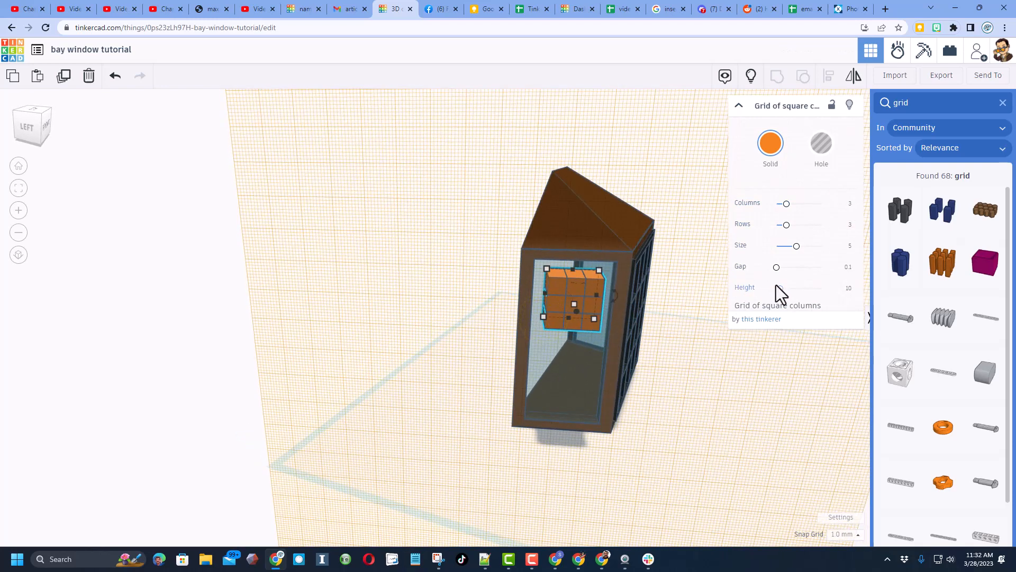
pyautogui.click(998, 107)
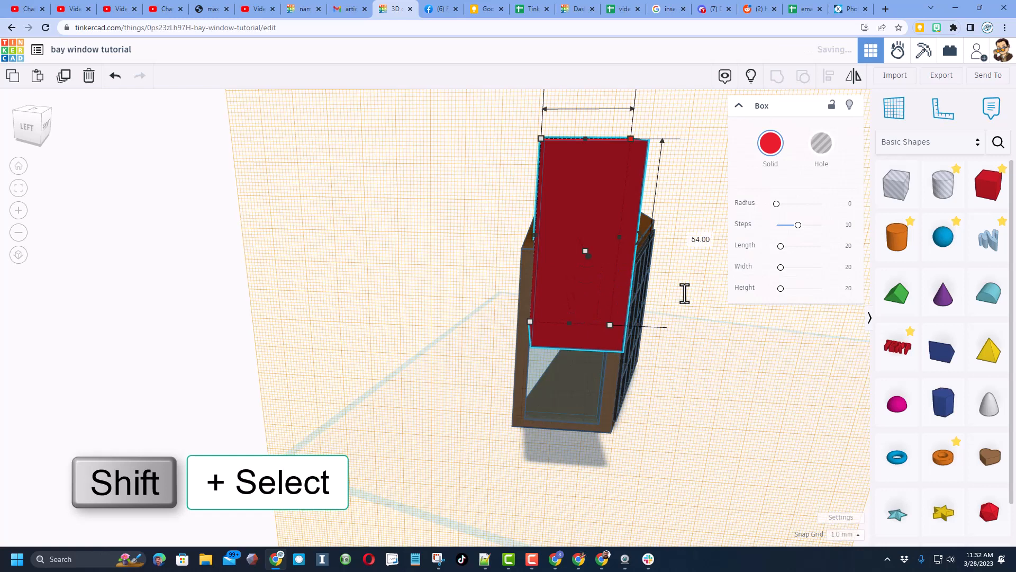
# Select the grid together with the red box and color the box black.
pyautogui.click(568, 397)
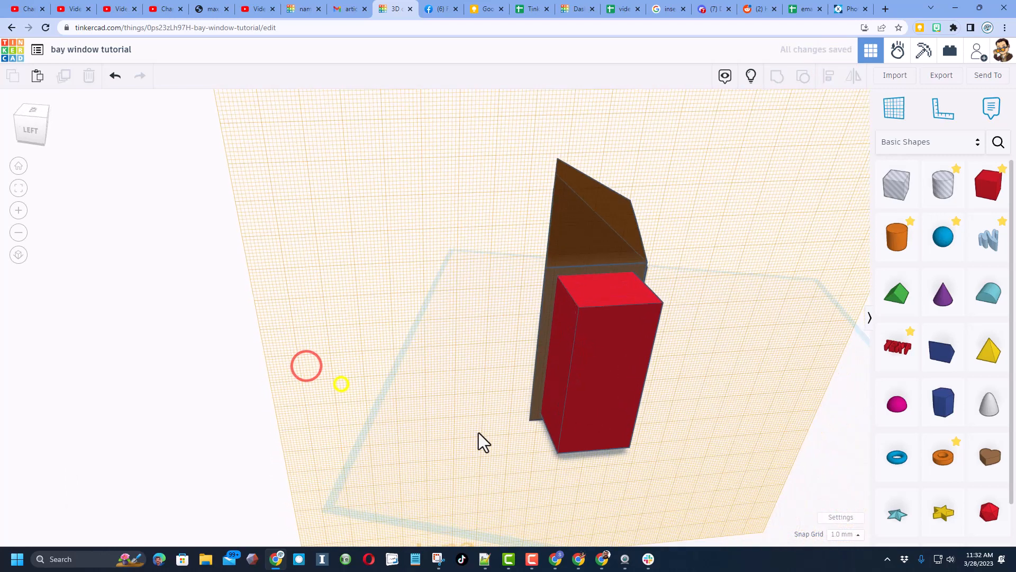
pyautogui.click(597, 363)
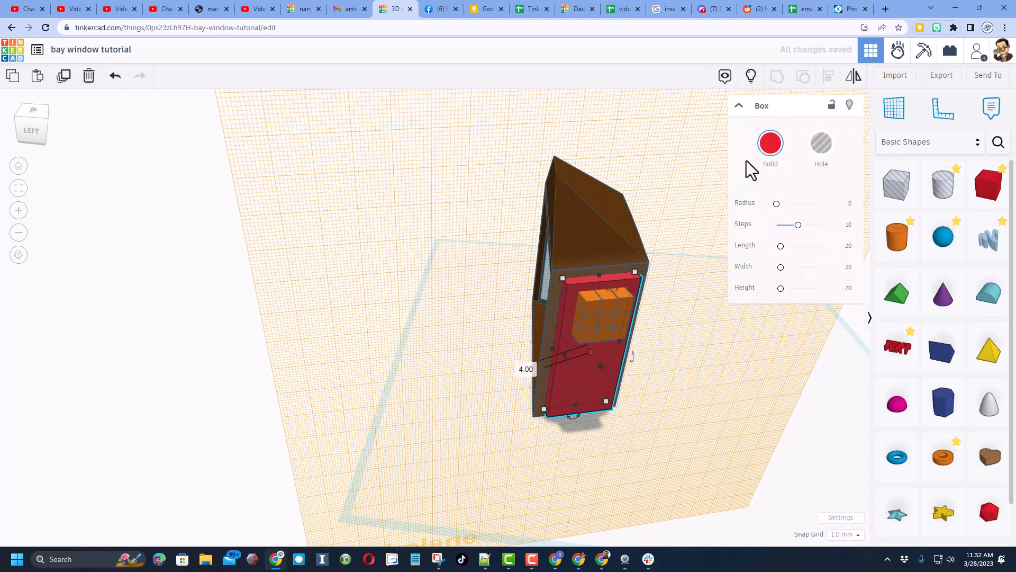
pyautogui.click(770, 142)
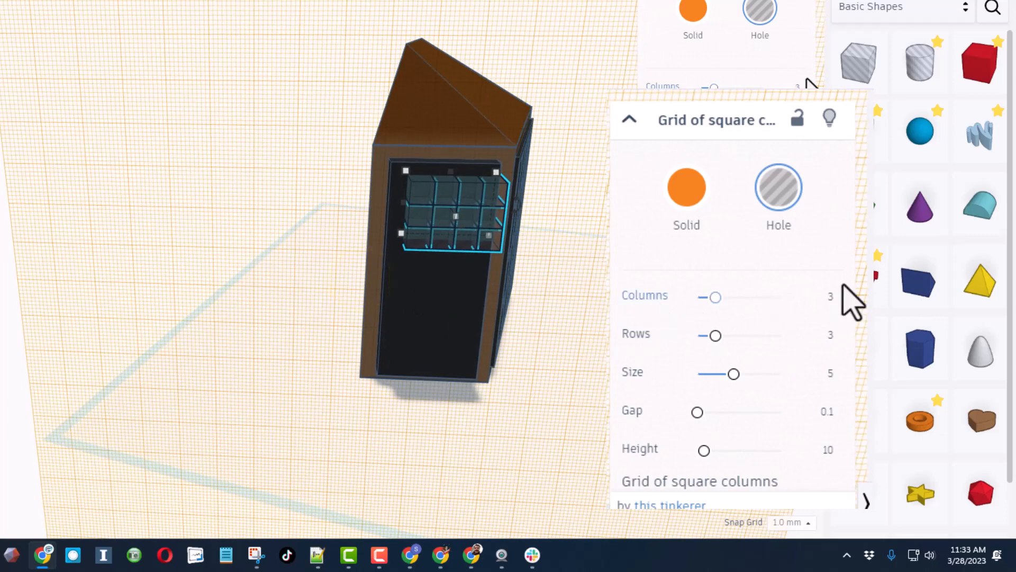
# Change the hole grid to 2 columns and 4 rows.
pyautogui.click(830, 297)
pyautogui.write('2')
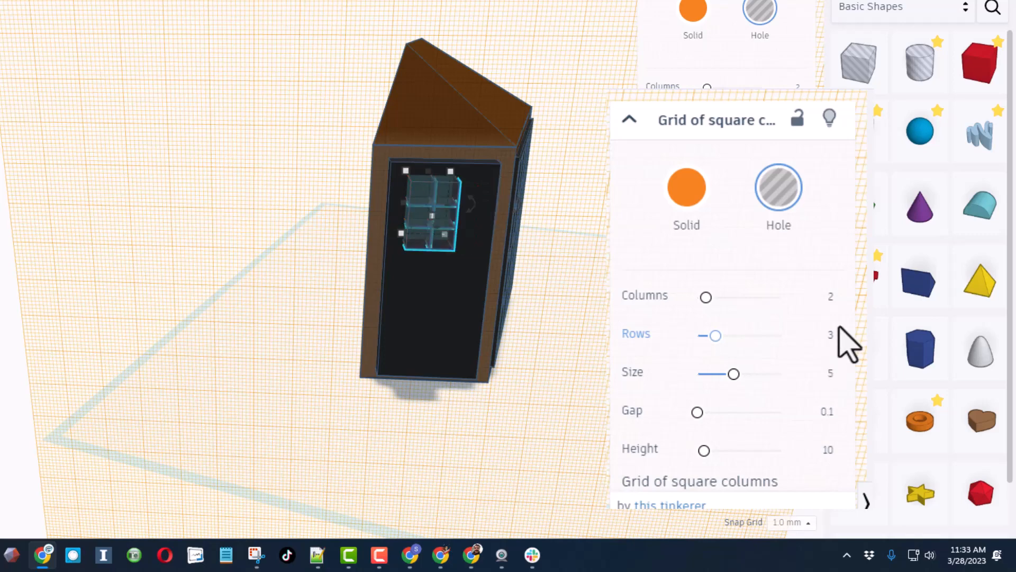
pyautogui.click(830, 335)
pyautogui.write('4')
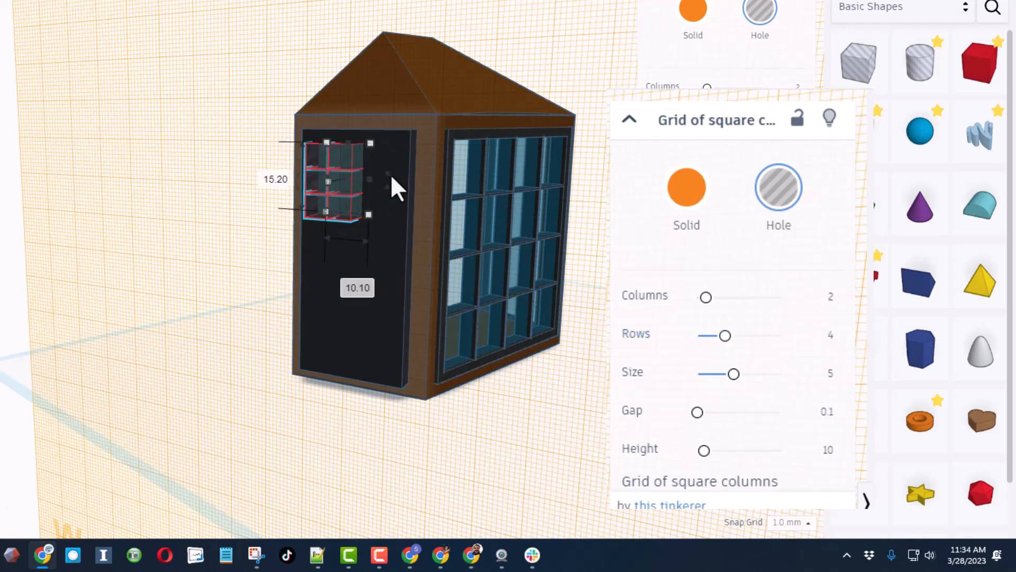
pyautogui.moveTo(343, 240)
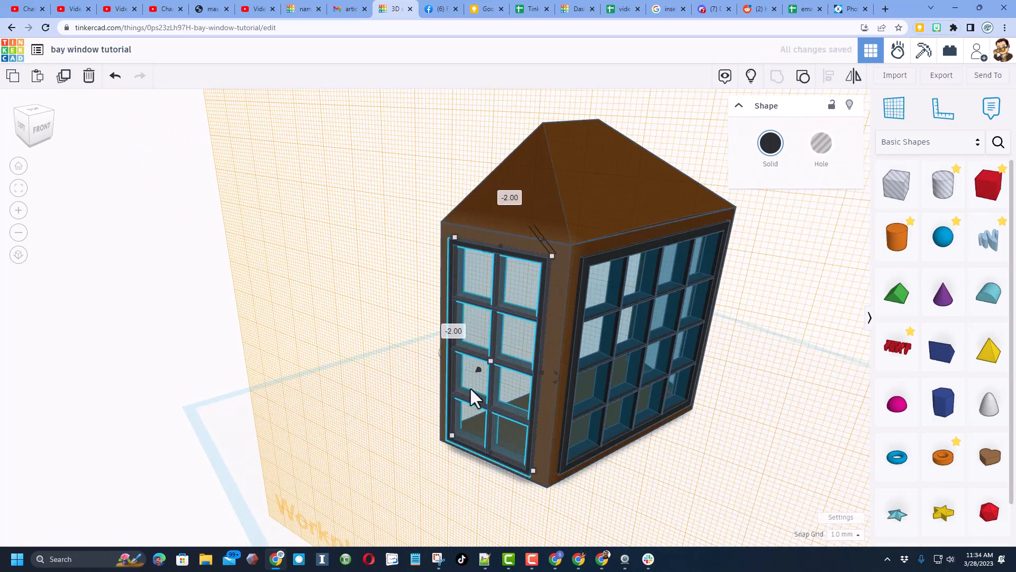
pyautogui.moveTo(590, 373)
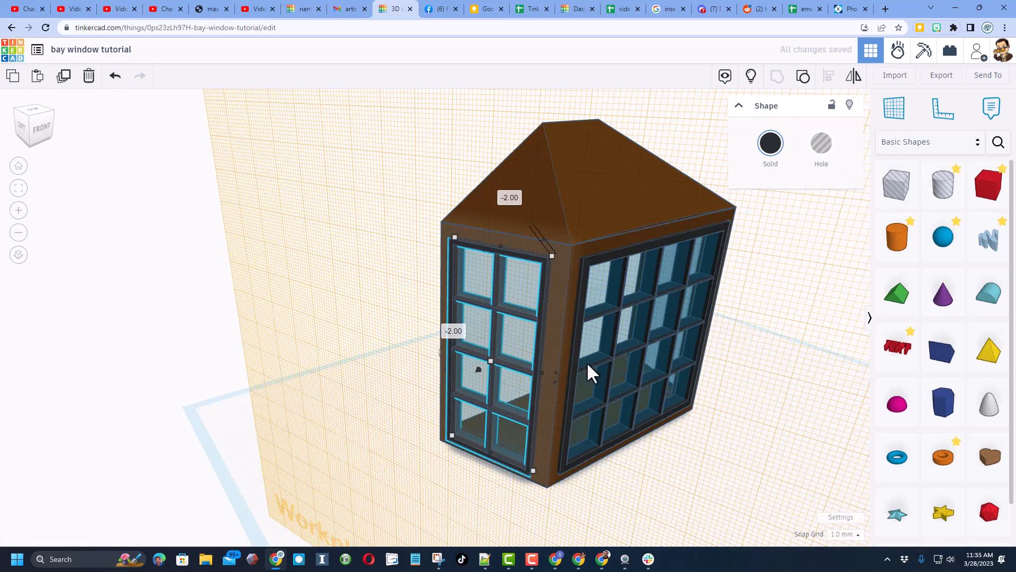
# Copy the black muntin panel onto the right side window and open workspace settings.
pyautogui.press('ctrl+c')
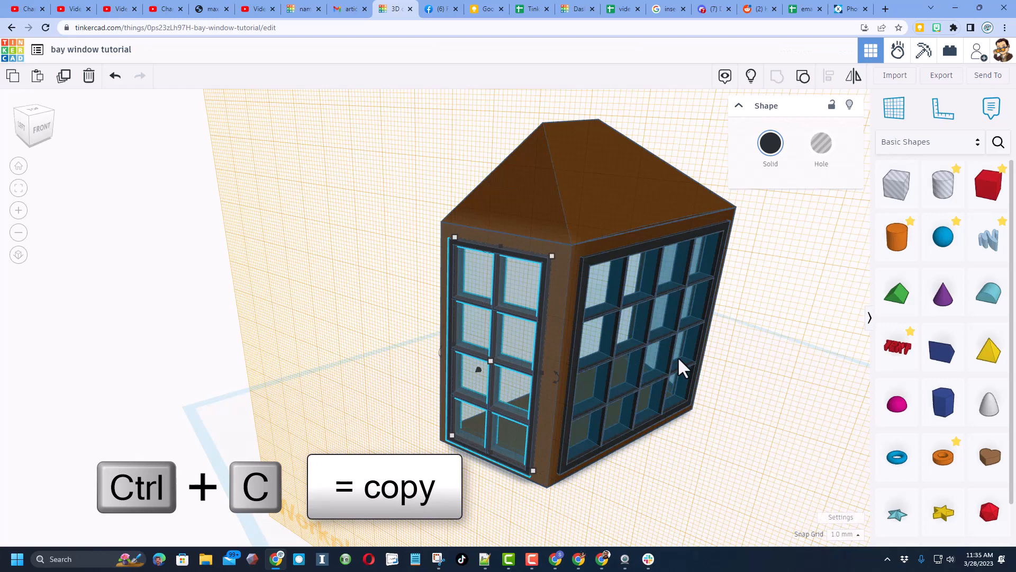
pyautogui.press('w')
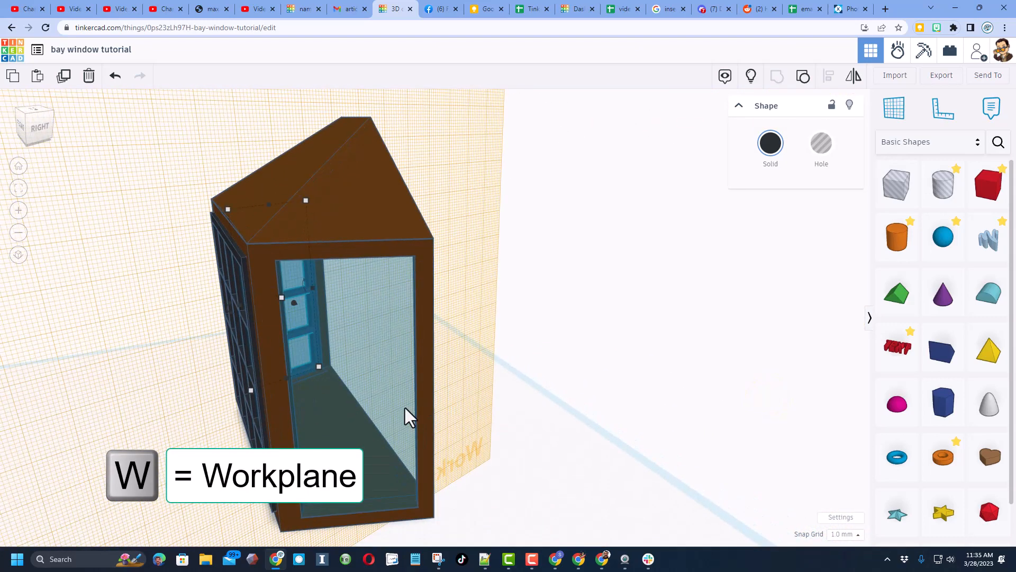
pyautogui.press('ctrl+v')
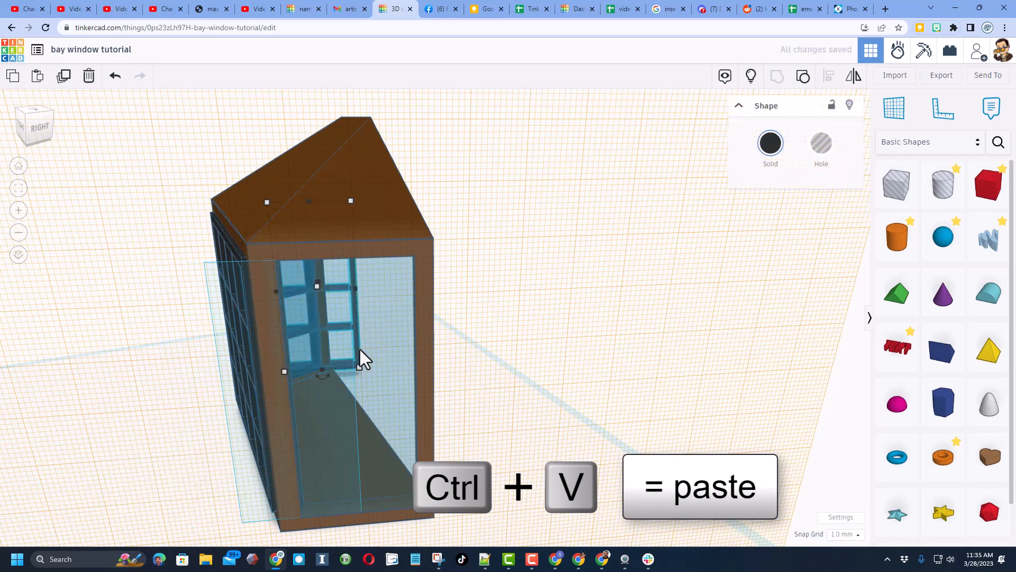
pyautogui.press('d')
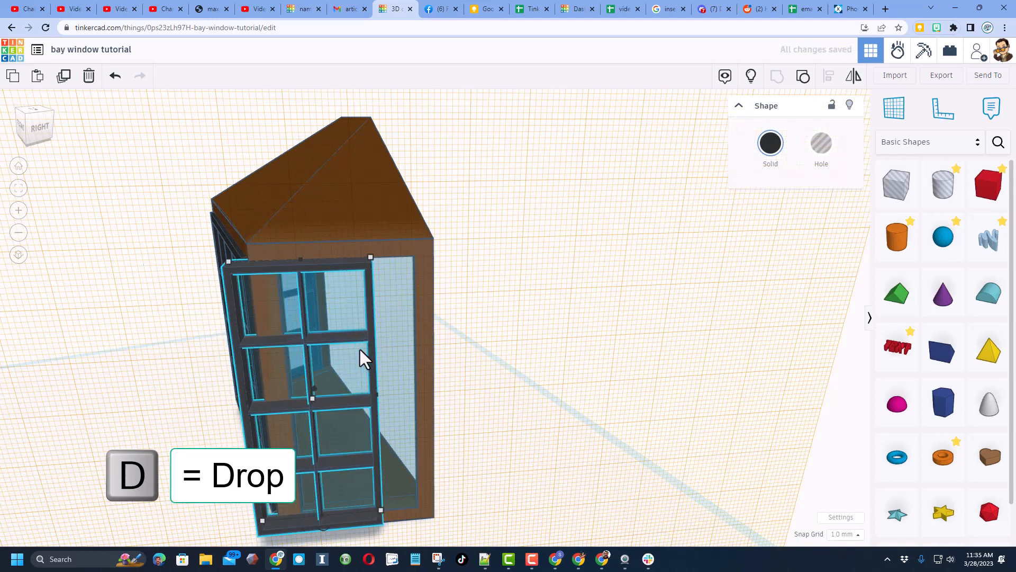
pyautogui.press('d')
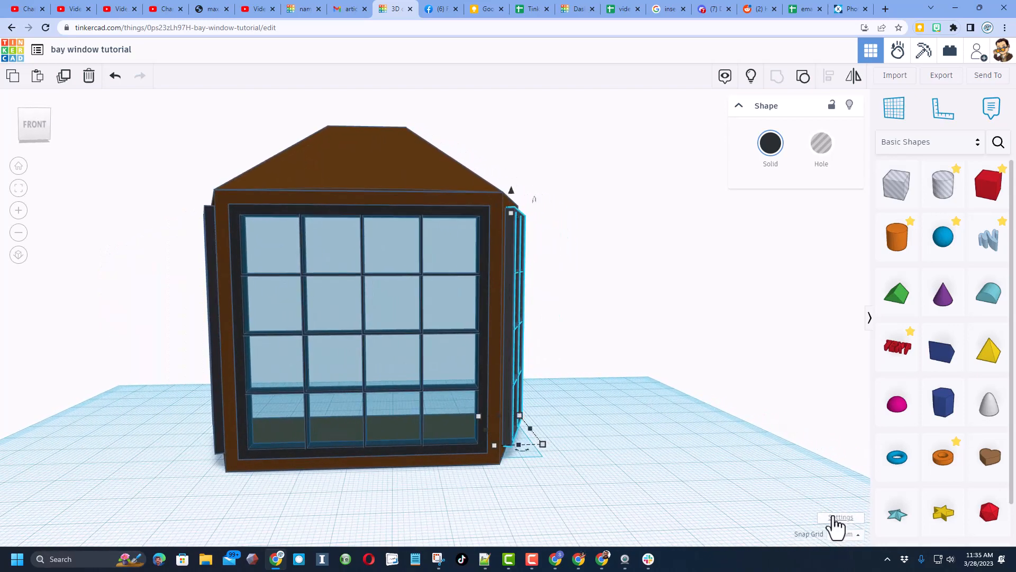
pyautogui.click(841, 517)
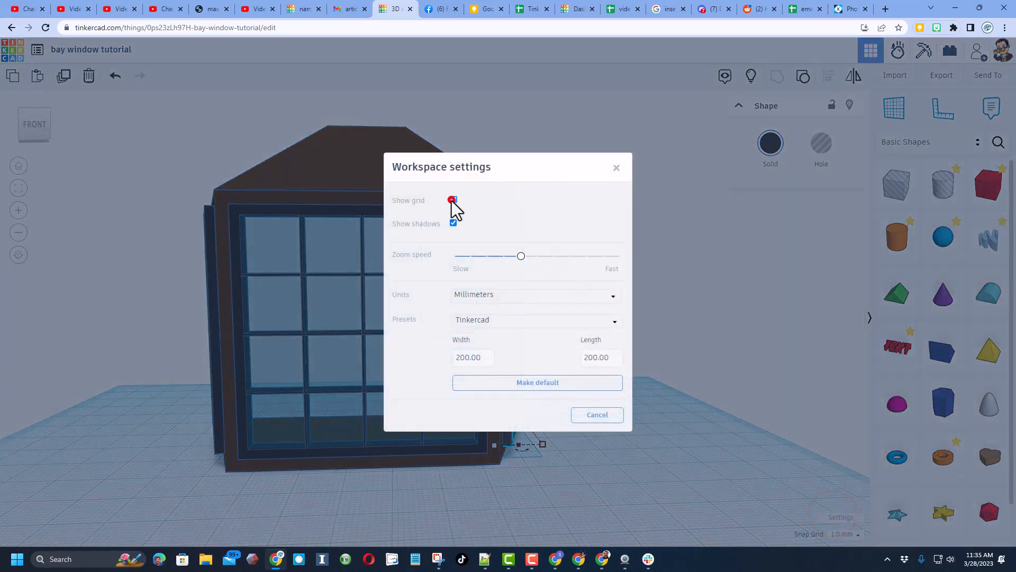